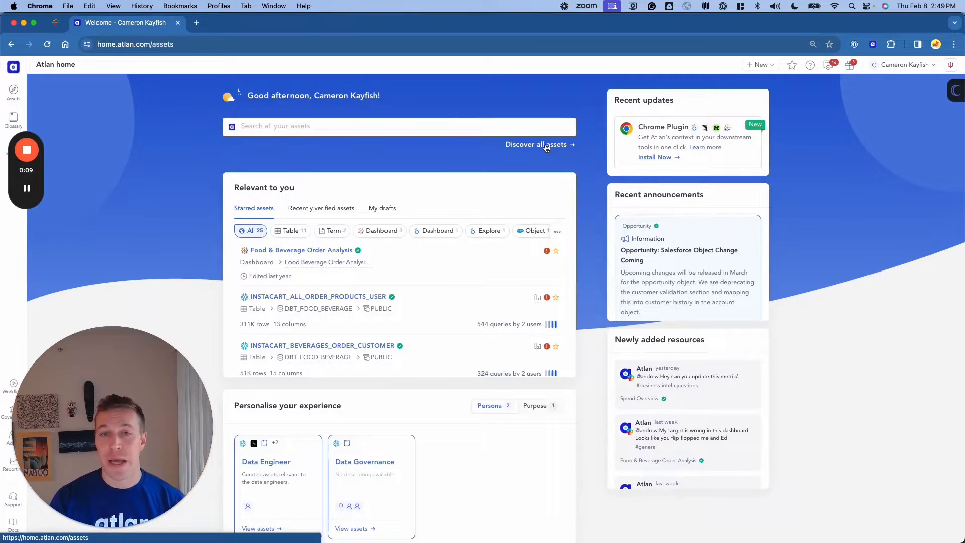
# - Open 'Discover all assets' to list table assets like INSTACART_ALL_ORDER_PRODUCTS_USER
pyautogui.click(536, 144)
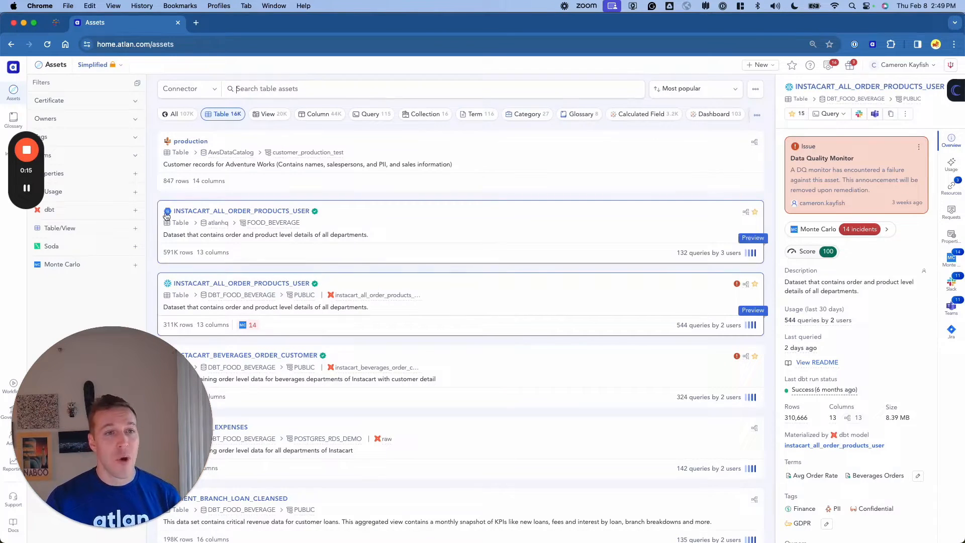
pyautogui.moveTo(175, 296)
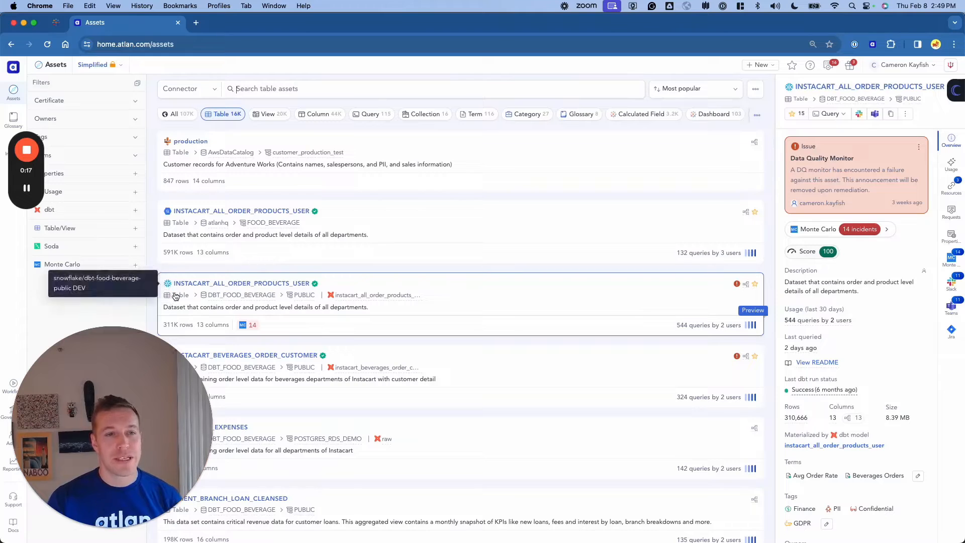
pyautogui.moveTo(204, 295)
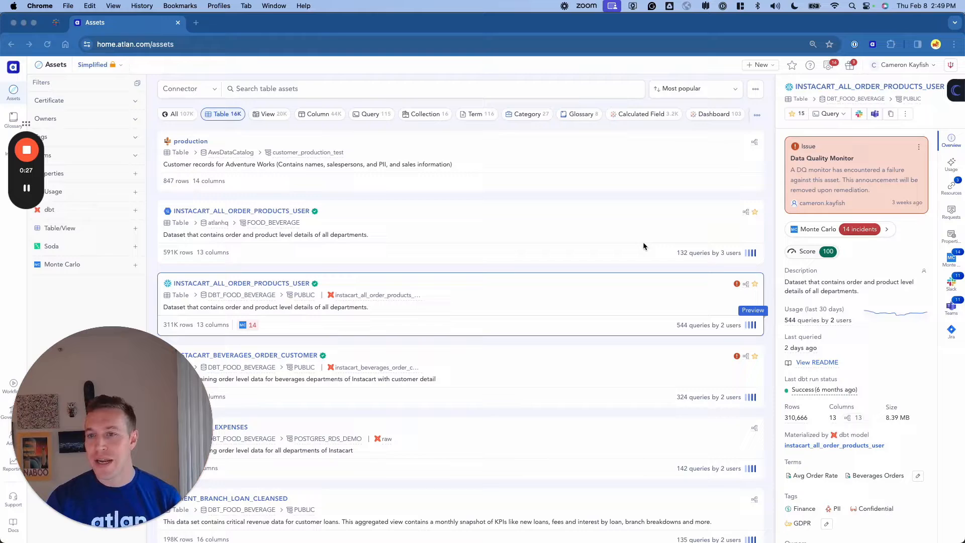
pyautogui.moveTo(636, 248)
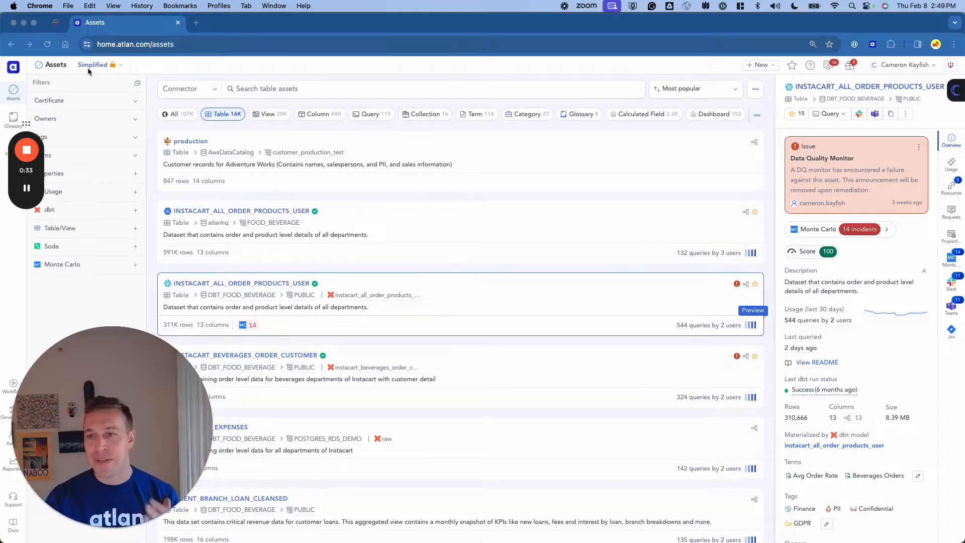
# - Switch the catalog persona from Simplified to Legal, narrowing it to 109 tables
pyautogui.click(92, 65)
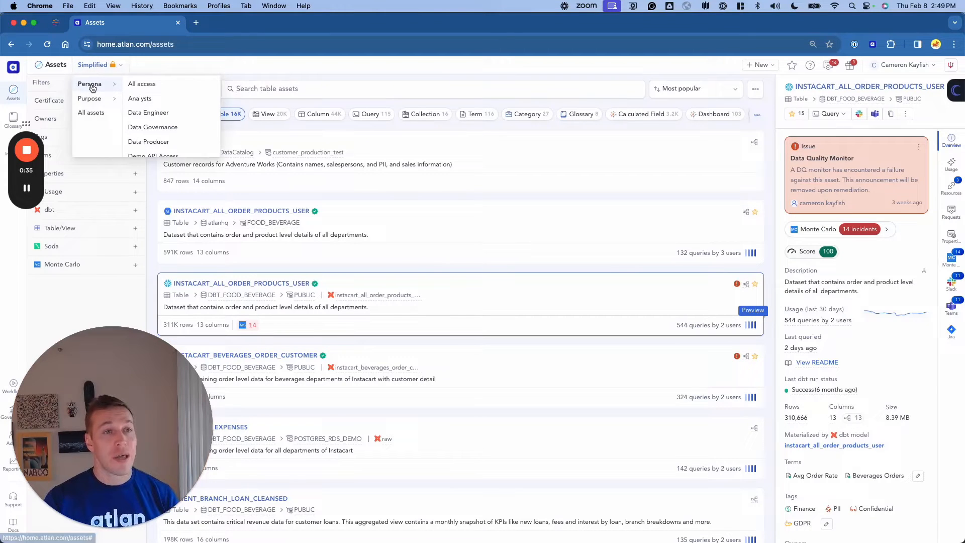
pyautogui.scroll(-3)
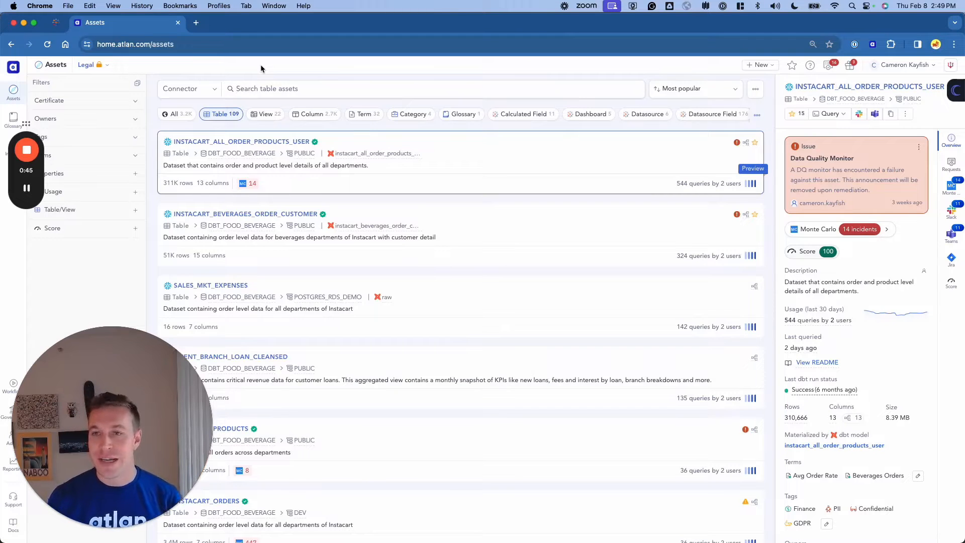
pyautogui.moveTo(88, 184)
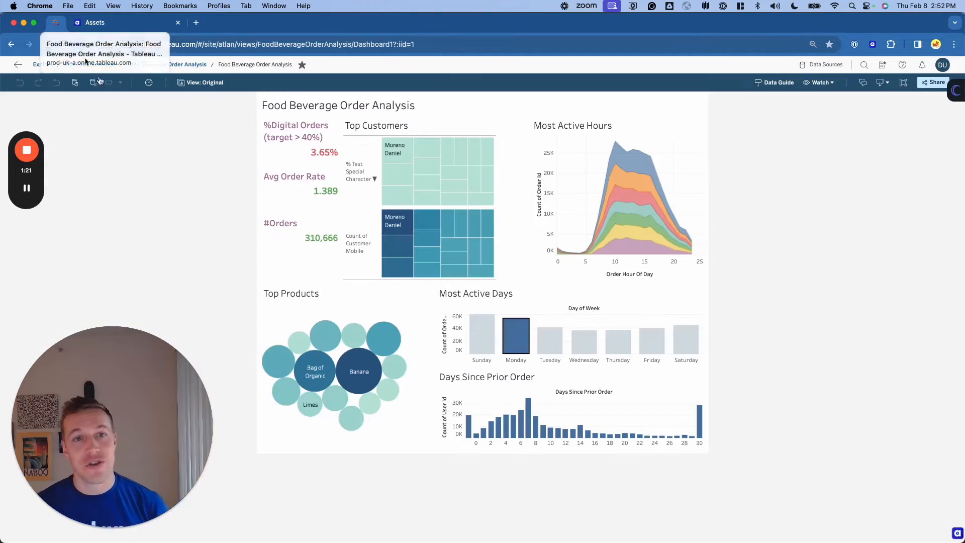
pyautogui.moveTo(120, 176)
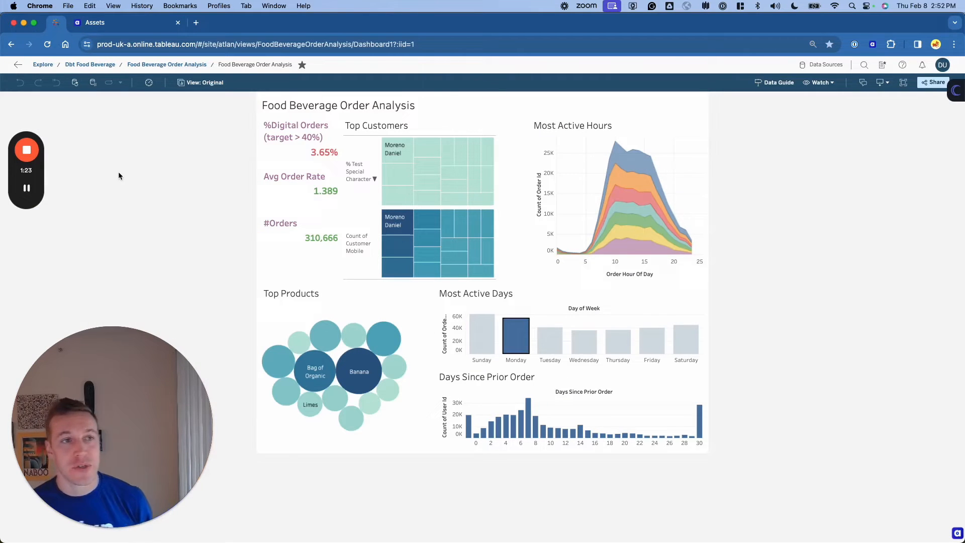
pyautogui.moveTo(779, 318)
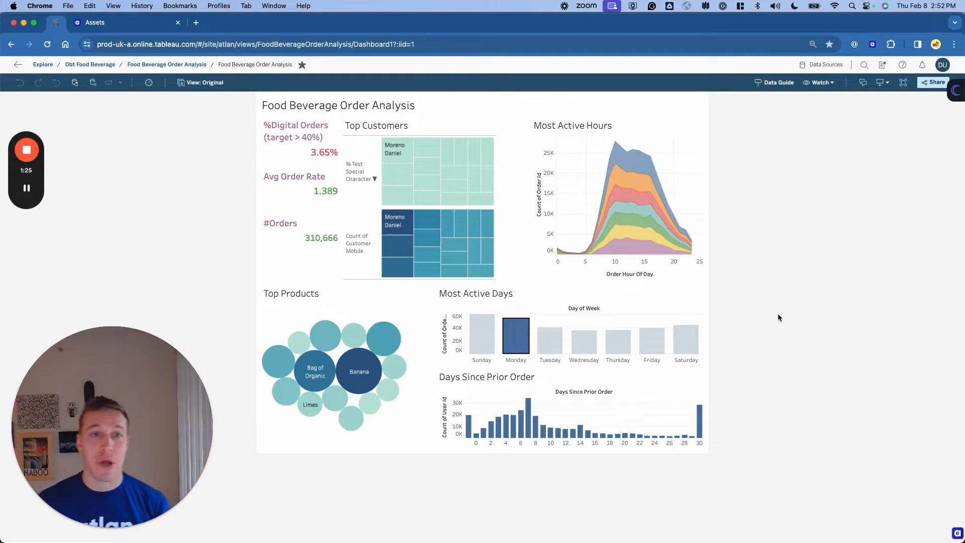
pyautogui.moveTo(298, 166)
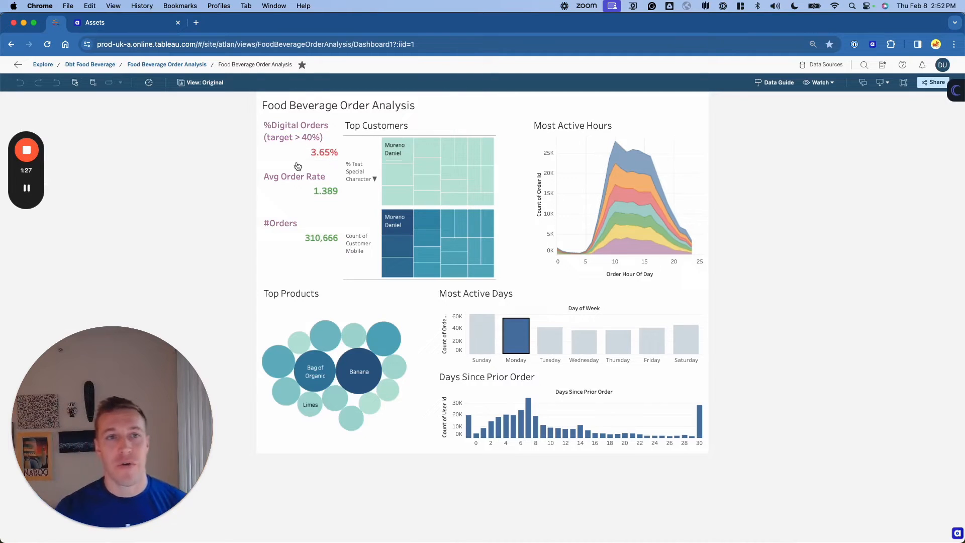
pyautogui.moveTo(319, 134)
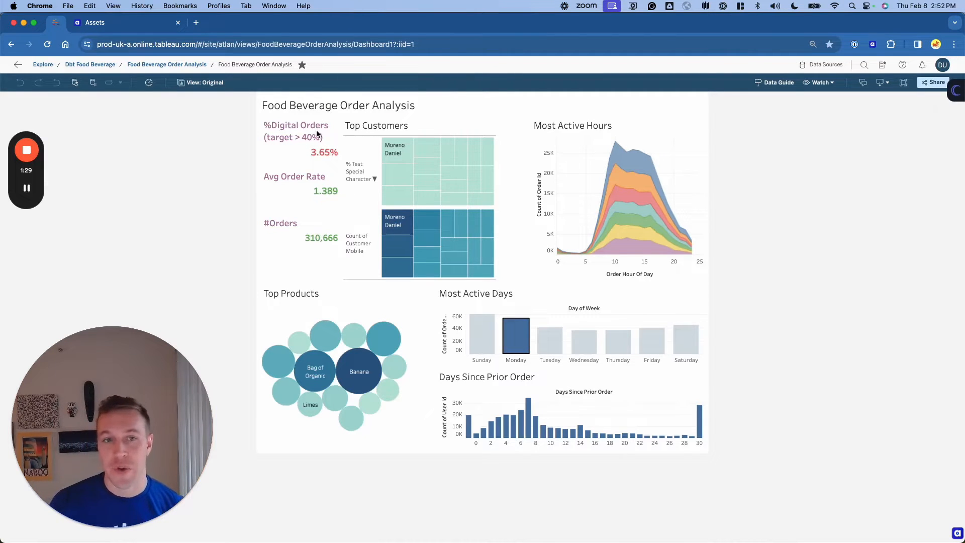
pyautogui.moveTo(894, 489)
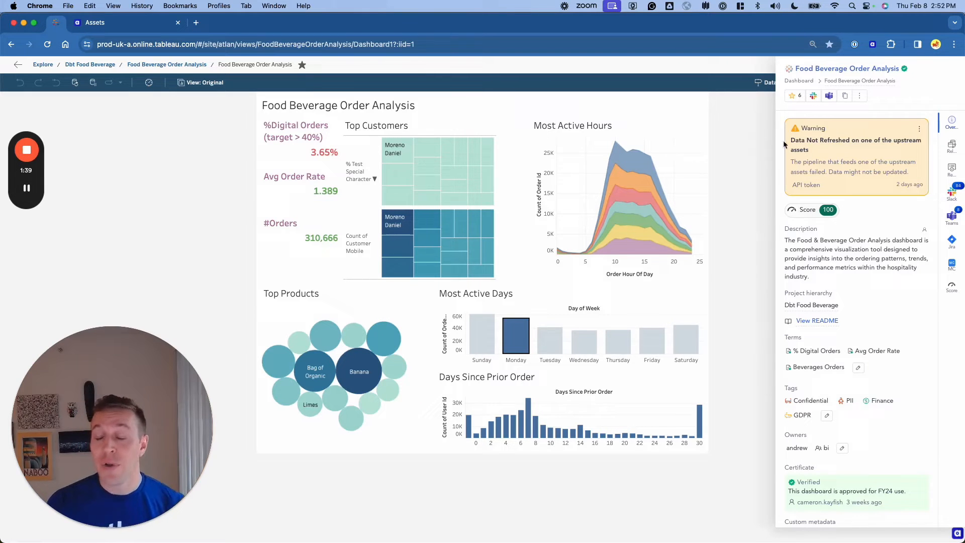
pyautogui.moveTo(929, 209)
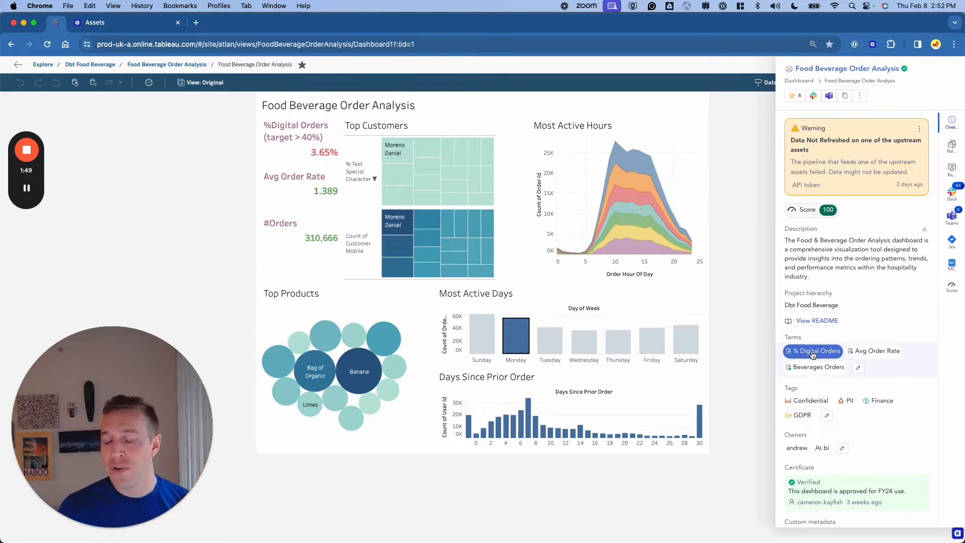
# - Open the '% Digital Orders' term from the Atlan sidebar on the Tableau dashboard
pyautogui.click(812, 351)
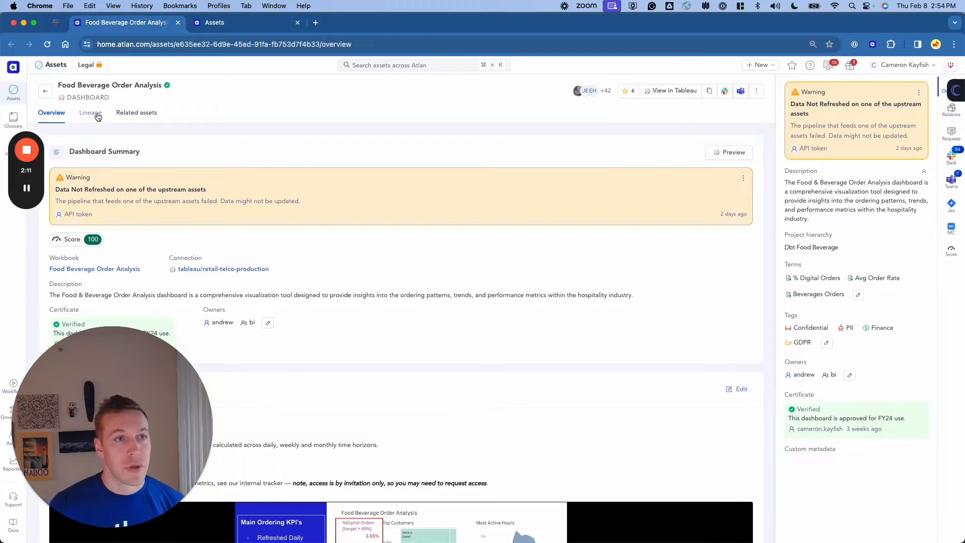
# - Show the dashboard lineage, select INSTACART_ALL_ORDER_PRODUCTS_USER, and view its Slack conversations
pyautogui.click(90, 113)
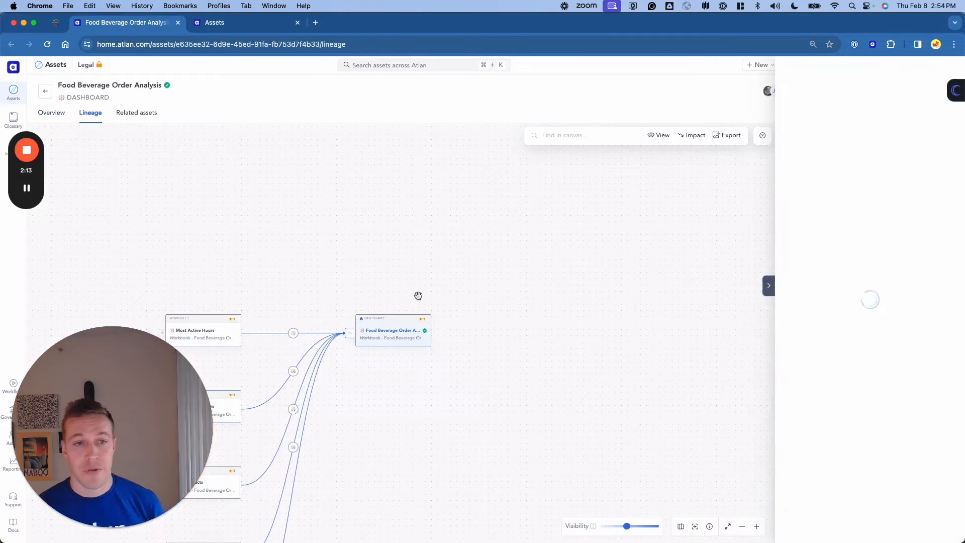
pyautogui.click(392, 330)
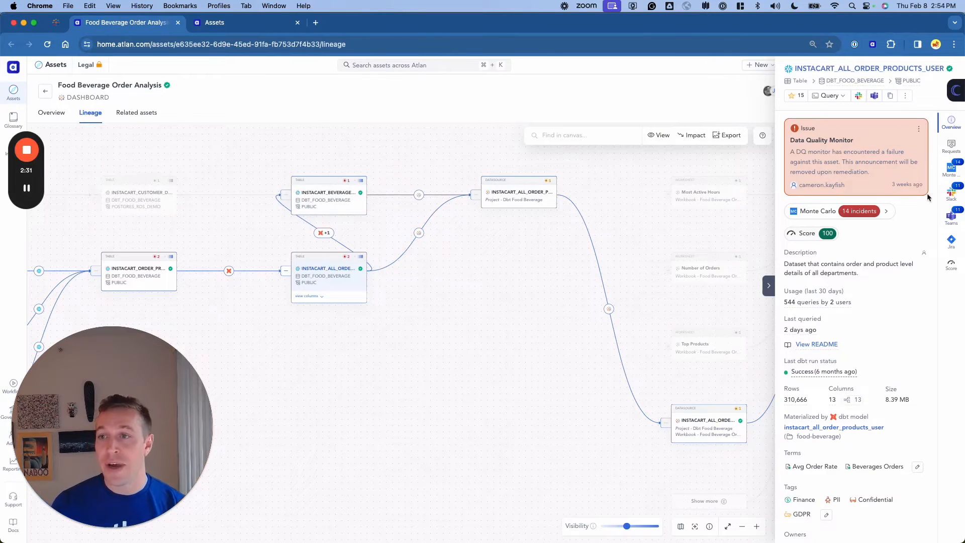
pyautogui.click(951, 196)
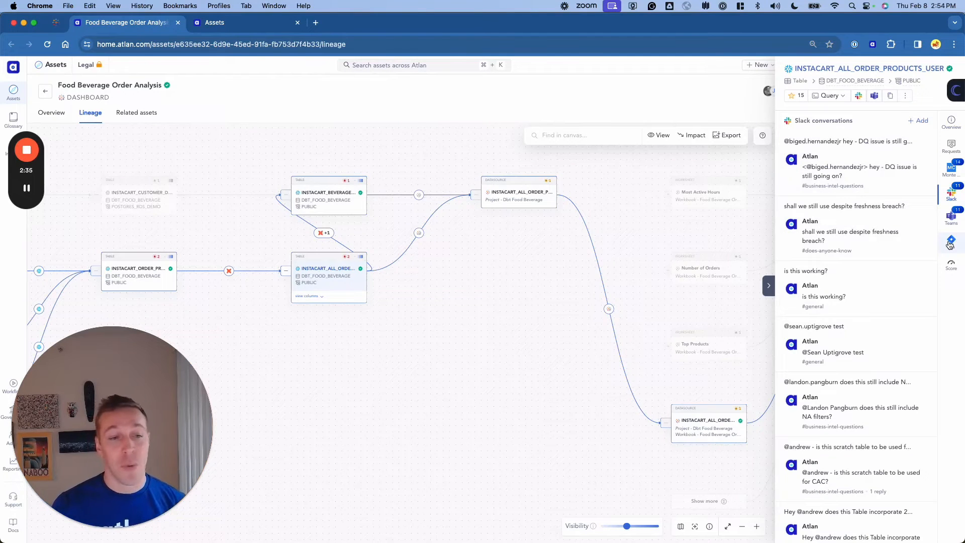
pyautogui.click(951, 240)
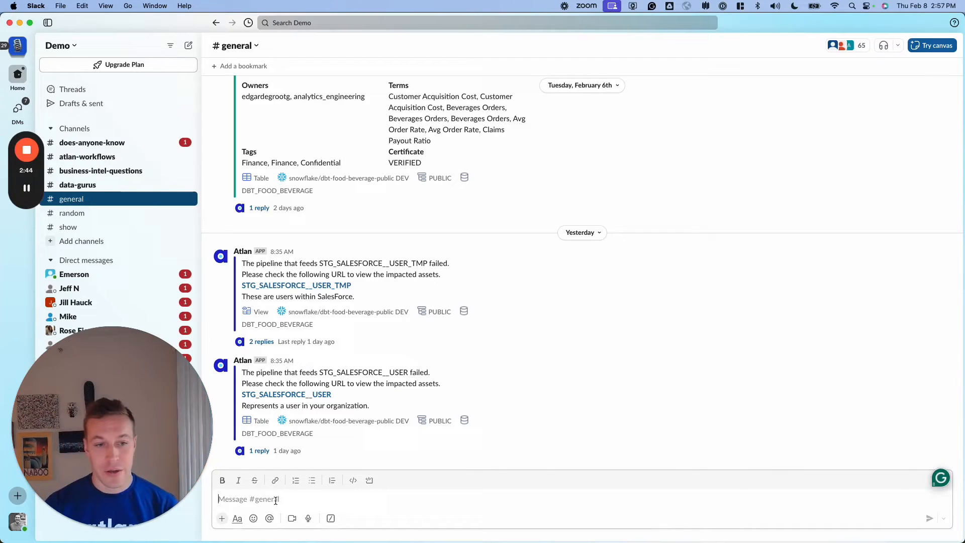
# - Run '/search-term Customer Acquisition Cost' in Slack #general and review the results
pyautogui.write('/')
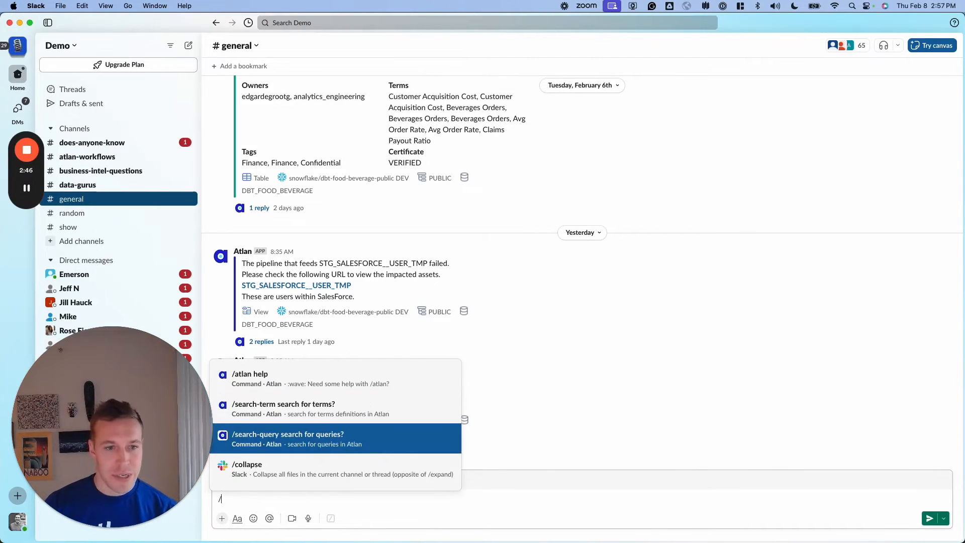
pyautogui.write('/search-term Customer Acquisition Cost')
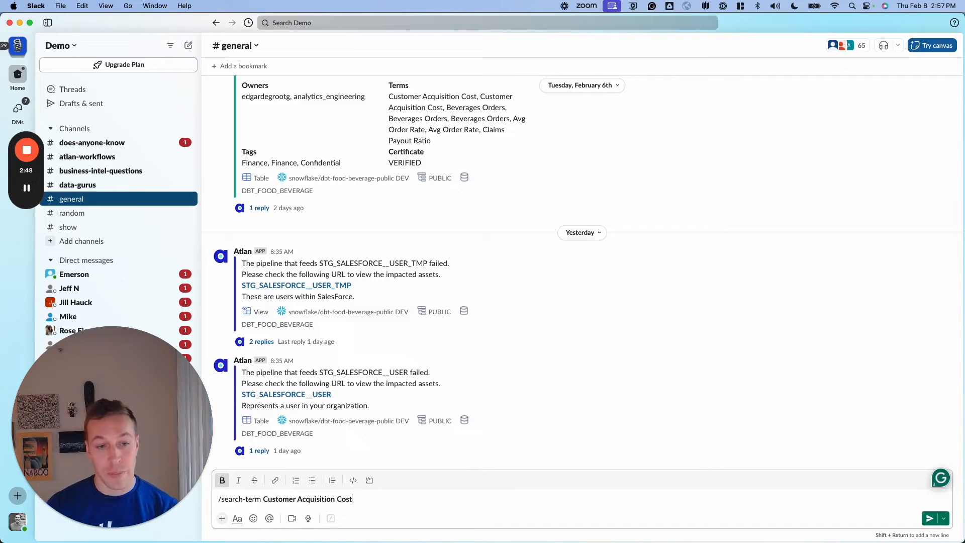
pyautogui.press('Return')
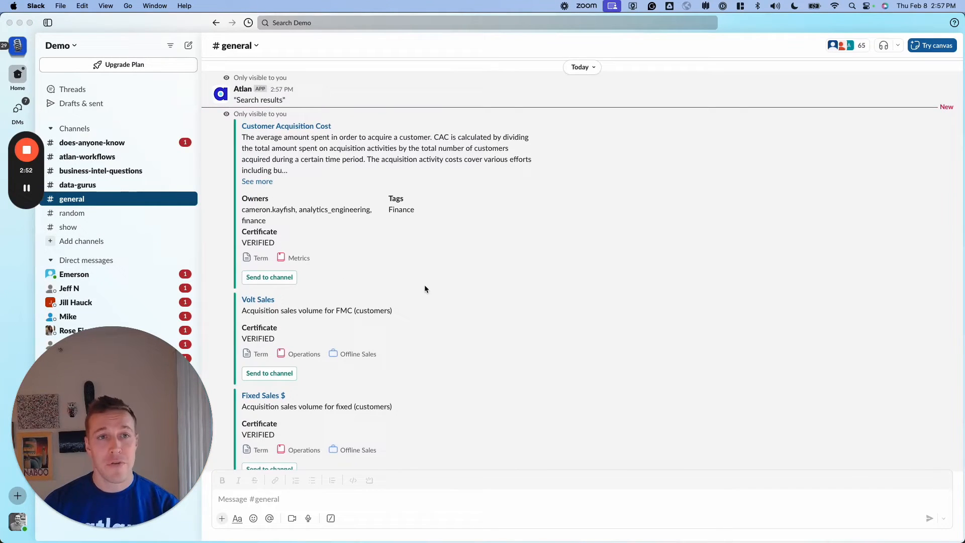
pyautogui.scroll(3)
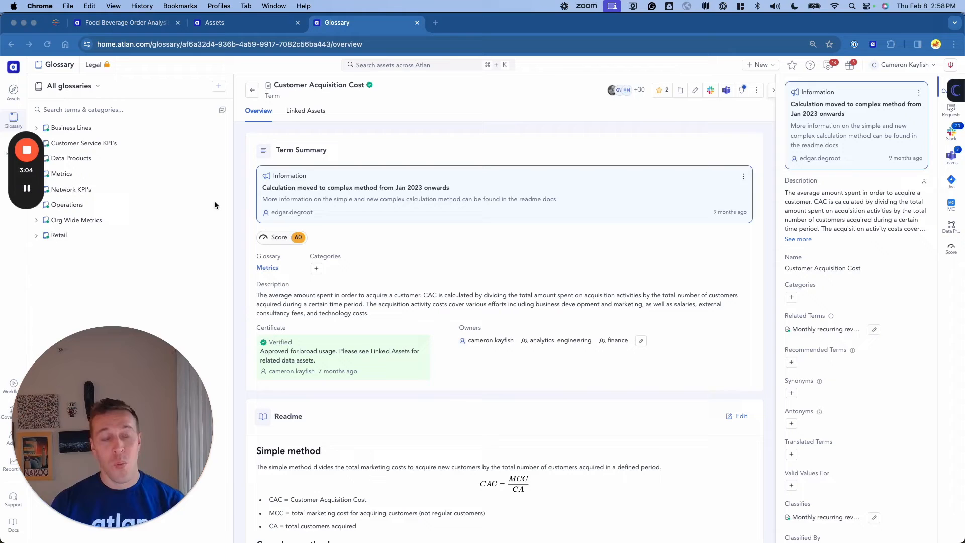
pyautogui.moveTo(474, 208)
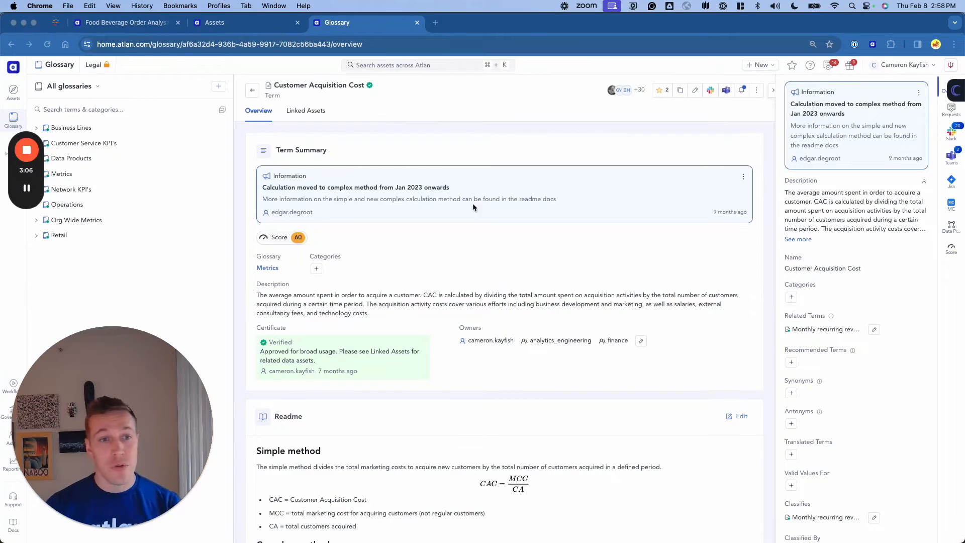
# - Scroll the Customer Acquisition Cost readme, then show its 39 linked assets
pyautogui.scroll(-3)
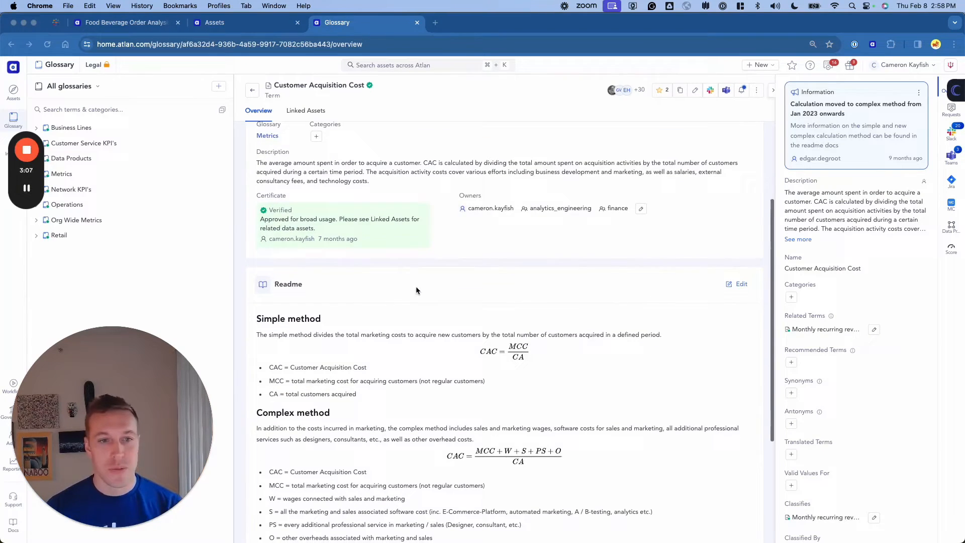
pyautogui.scroll(-3)
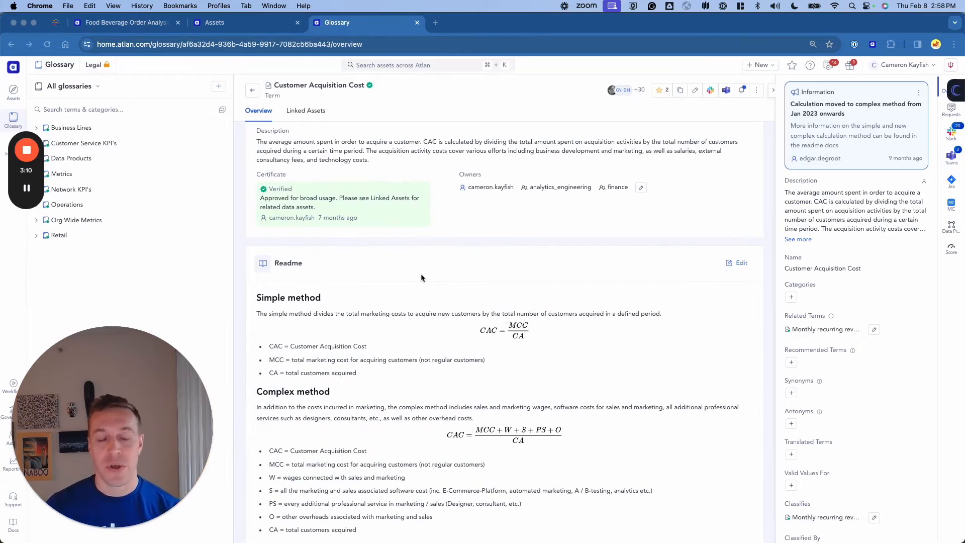
pyautogui.scroll(3)
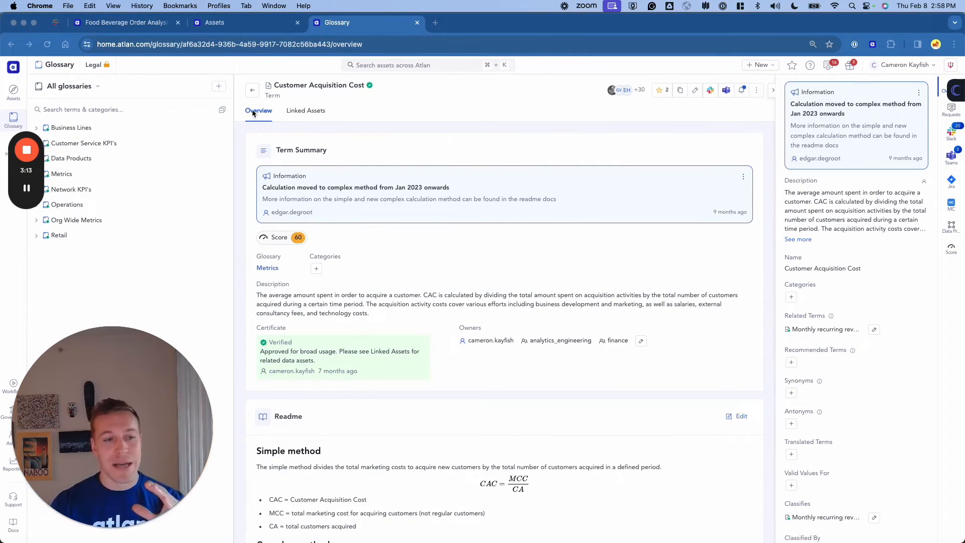
pyautogui.click(306, 111)
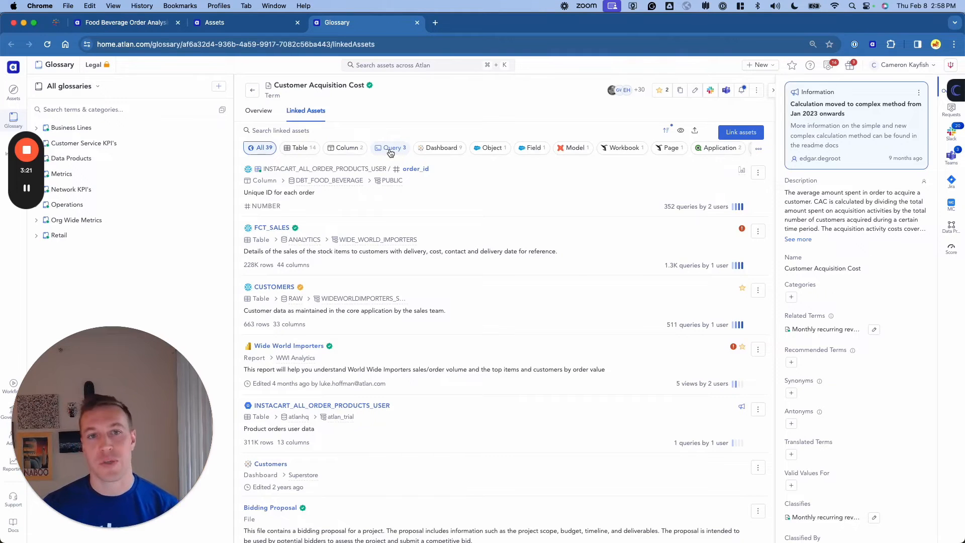
# - Filter linked assets to queries and open the Customer acquisition cost query
pyautogui.click(392, 148)
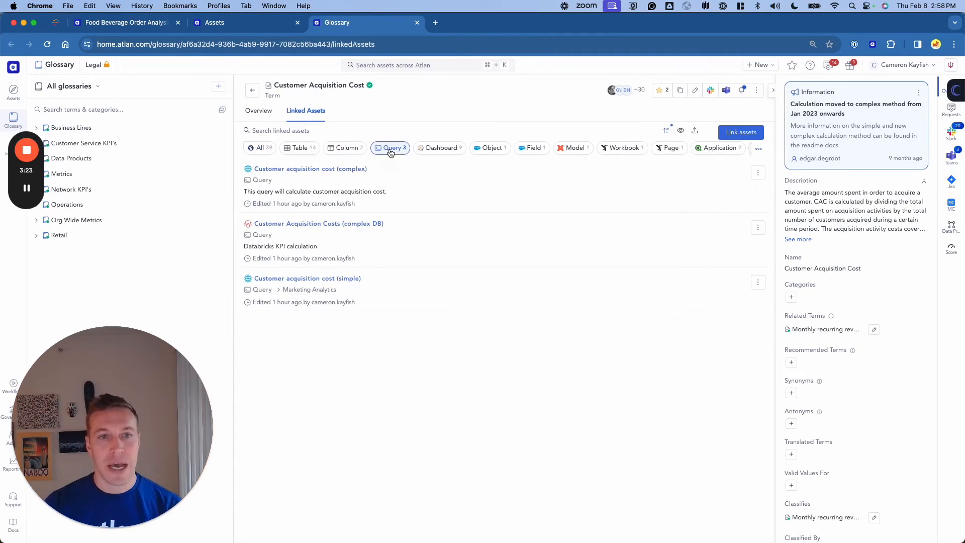
pyautogui.click(310, 168)
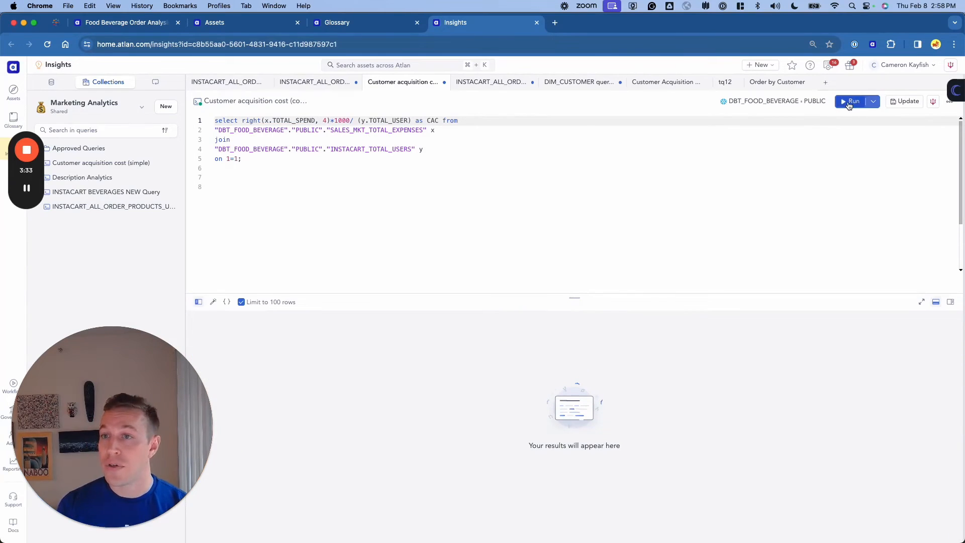
# - Run the Customer acquisition cost query, returning a CAC of about 494.44
pyautogui.click(853, 101)
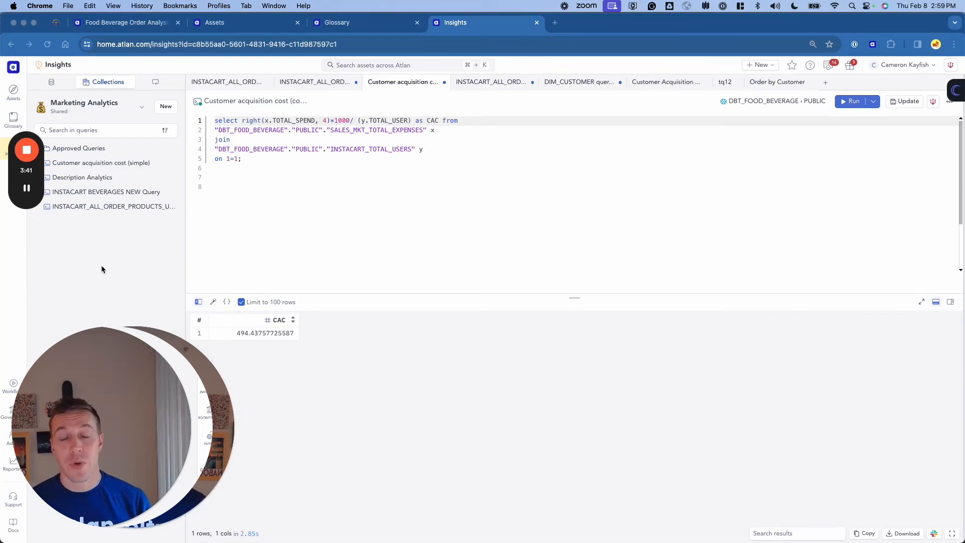
pyautogui.moveTo(69, 302)
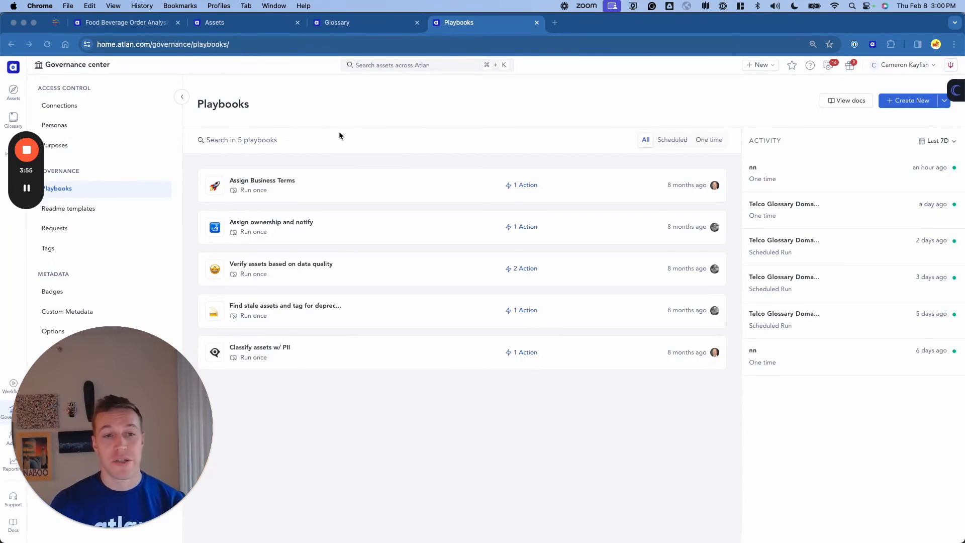
pyautogui.moveTo(318, 367)
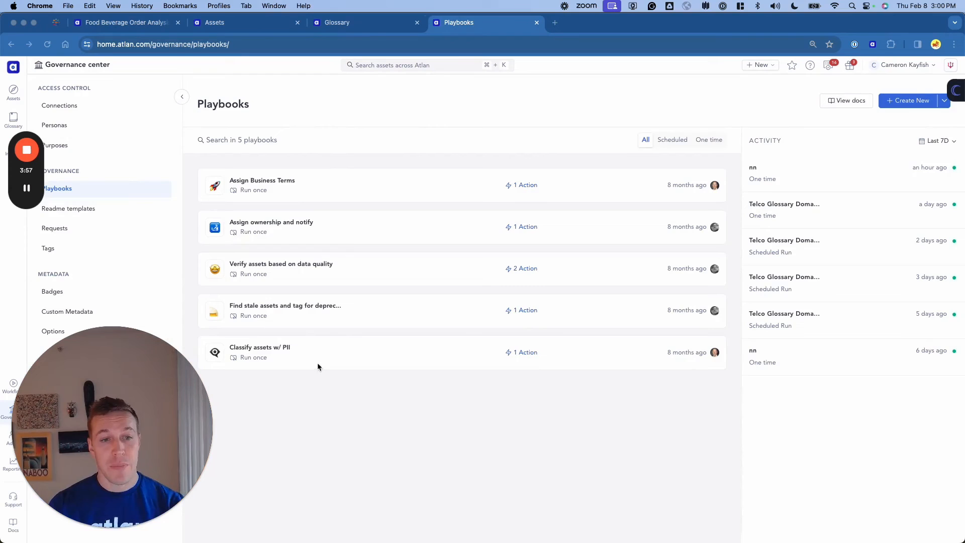
# - Open the 'Classify assets w/ PII' playbook in Governance Playbooks
pyautogui.click(260, 346)
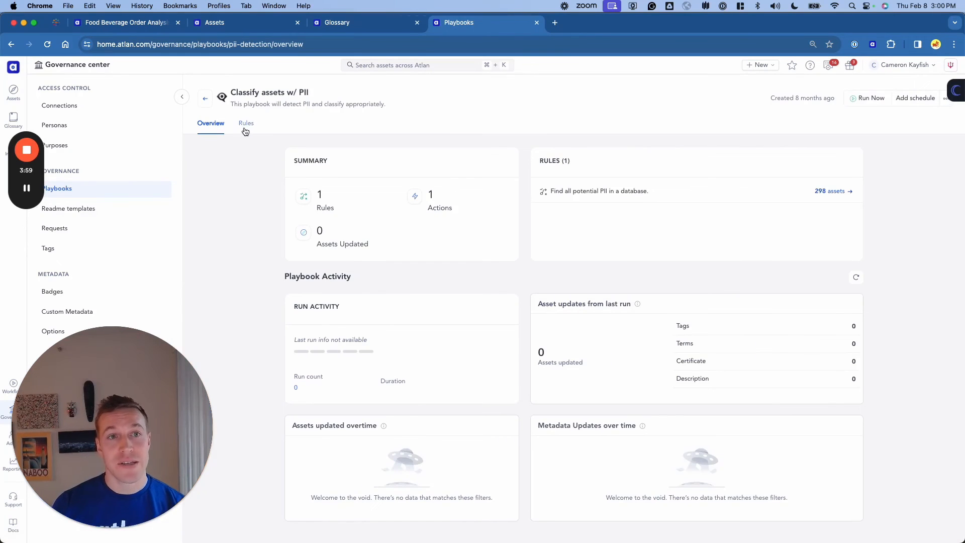
# - Show the playbook's Rules and scroll to the PII tag action matching 298 assets
pyautogui.click(245, 124)
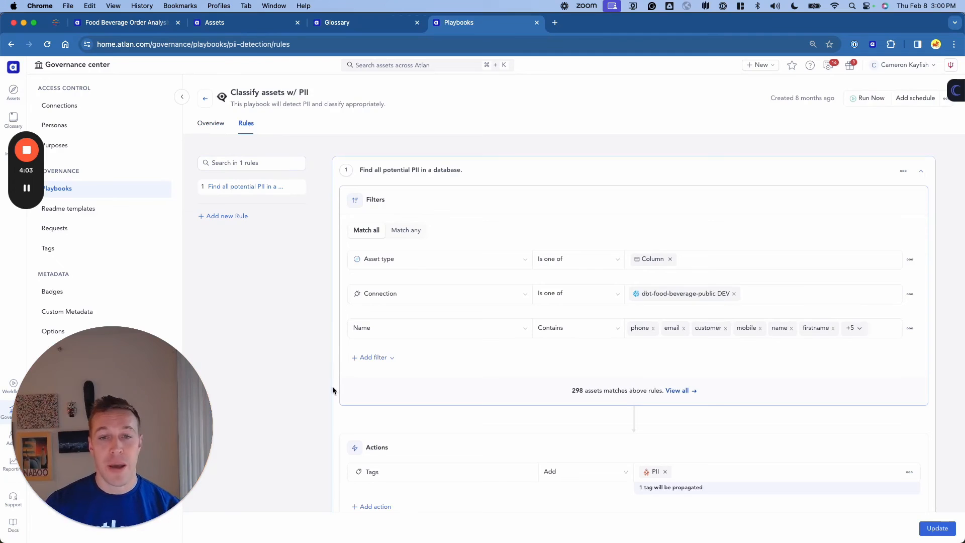
pyautogui.moveTo(372, 398)
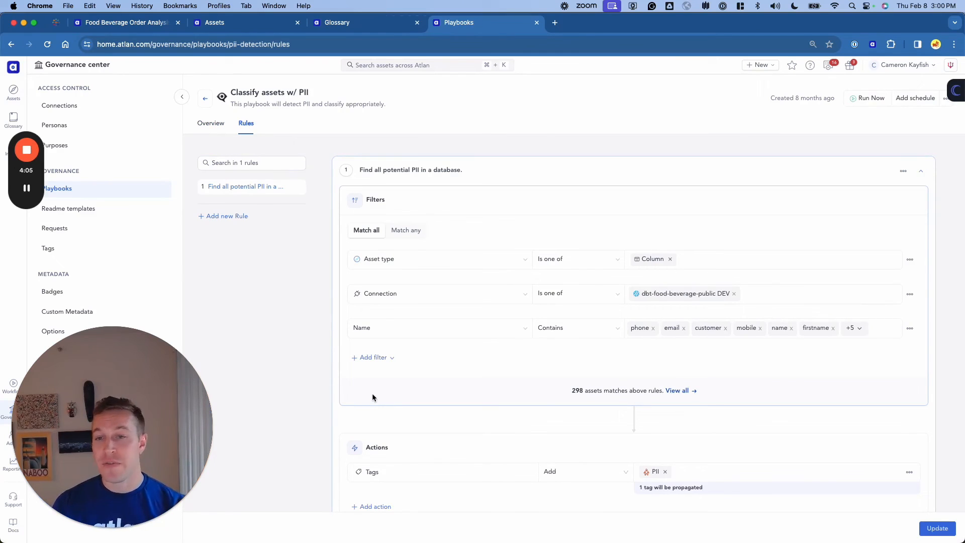
pyautogui.moveTo(361, 393)
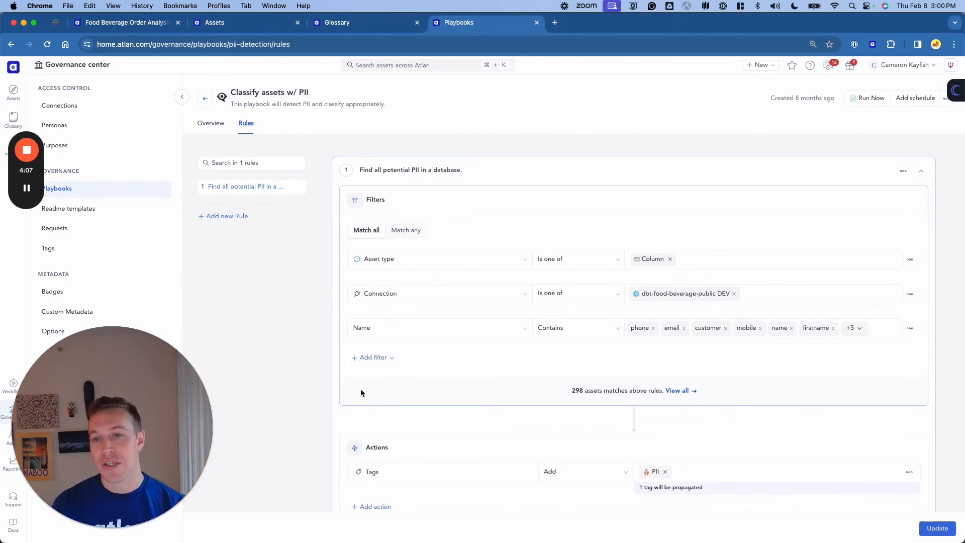
pyautogui.moveTo(318, 369)
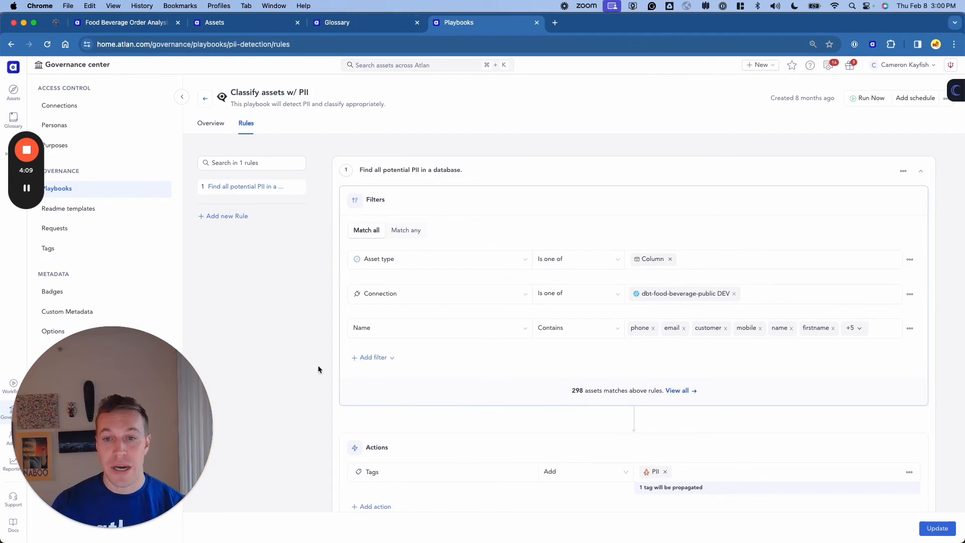
pyautogui.scroll(-3)
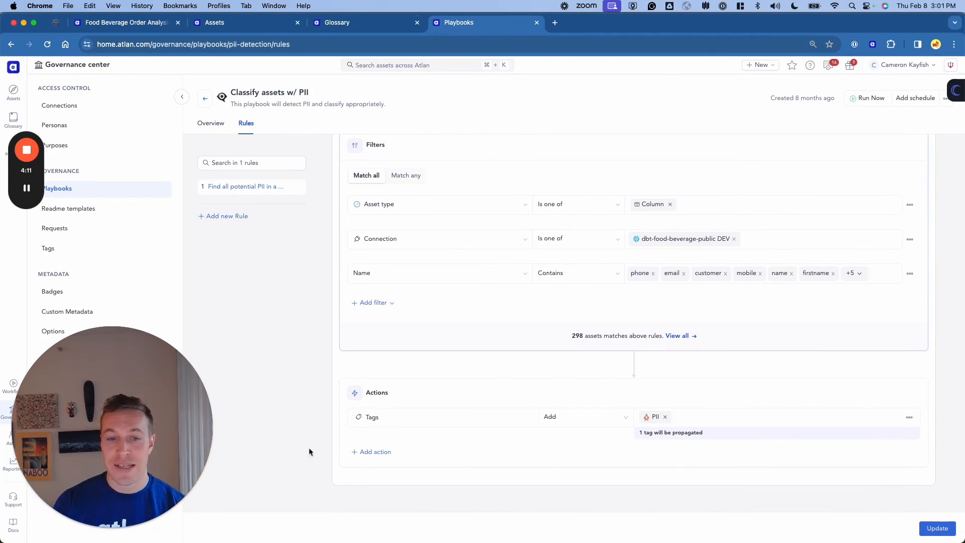
pyautogui.moveTo(409, 489)
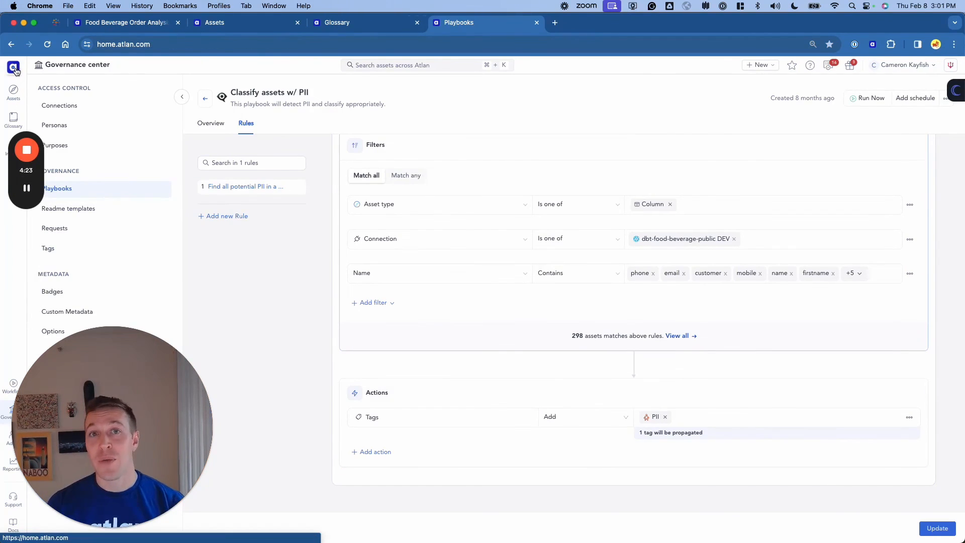
# - Return to the Atlan home page showing starred assets like the Food & Beverage Order Analysis dashboard
pyautogui.click(13, 66)
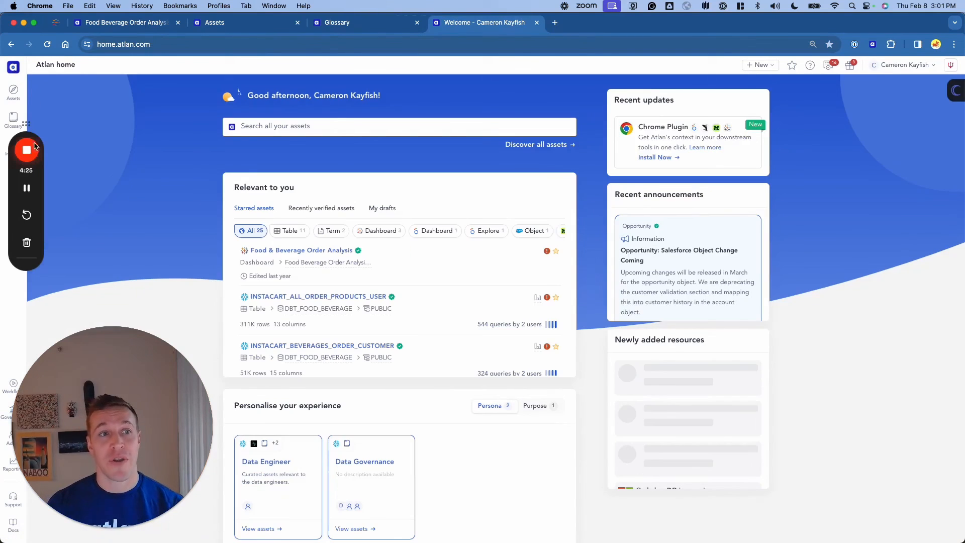